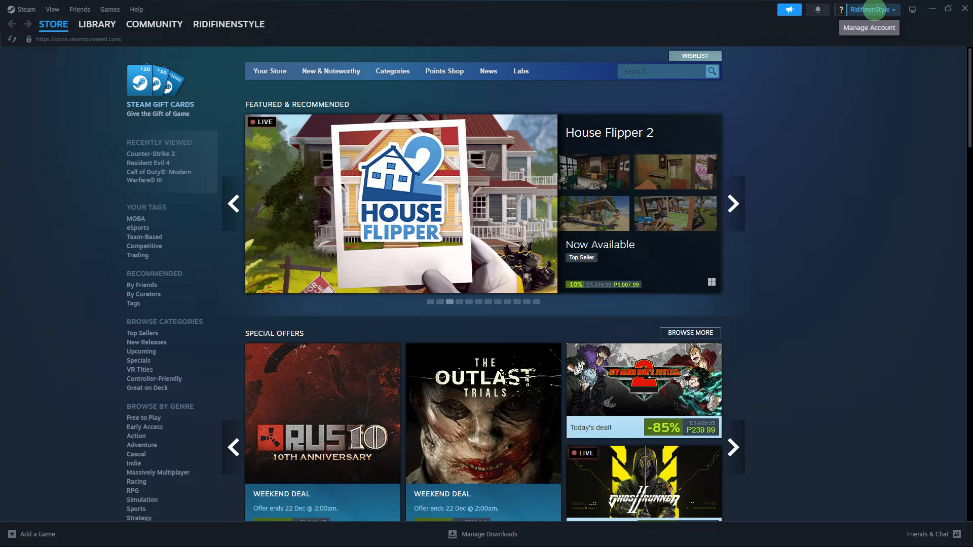
mouse_move(875, 28)
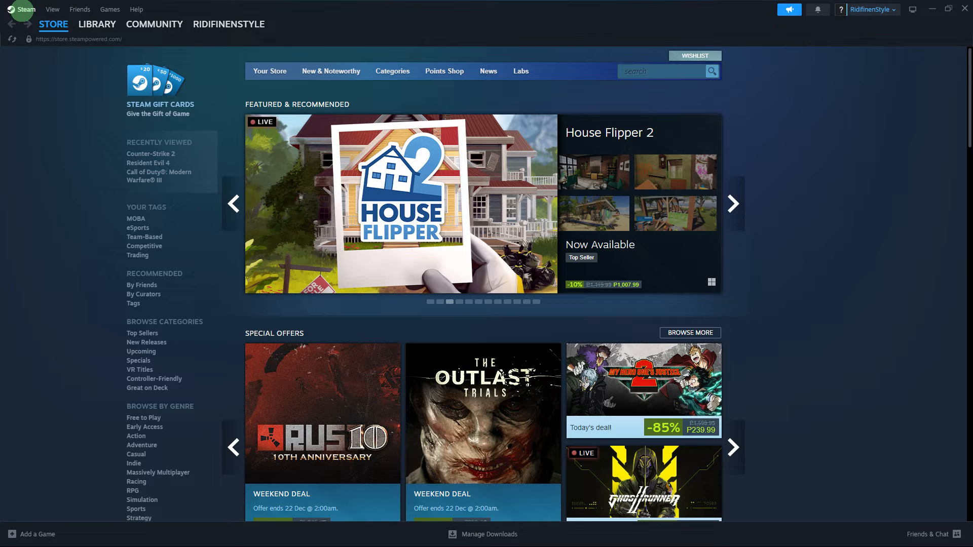
Put the Steam client into Offline Mode via the Steam menu's Go Offline option.
left_click(25, 9)
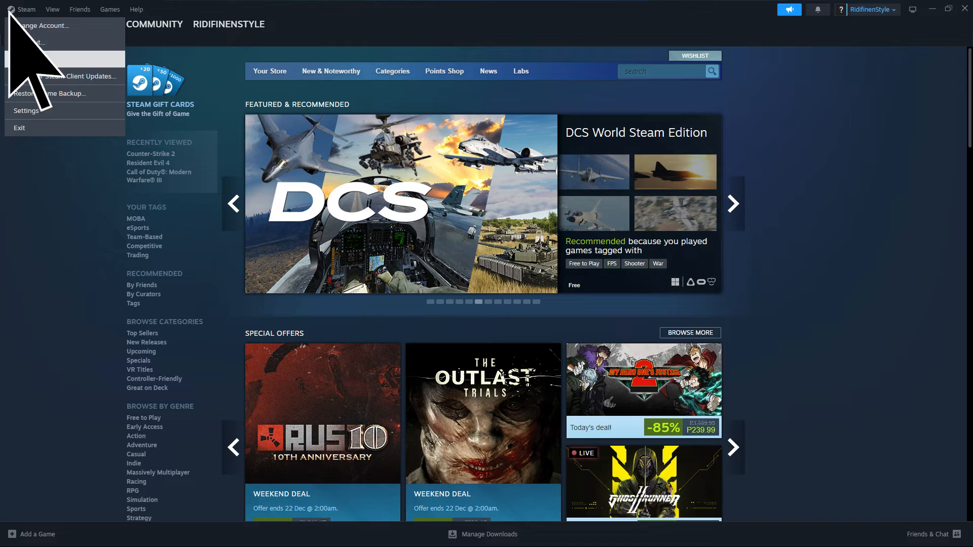
mouse_move(34, 59)
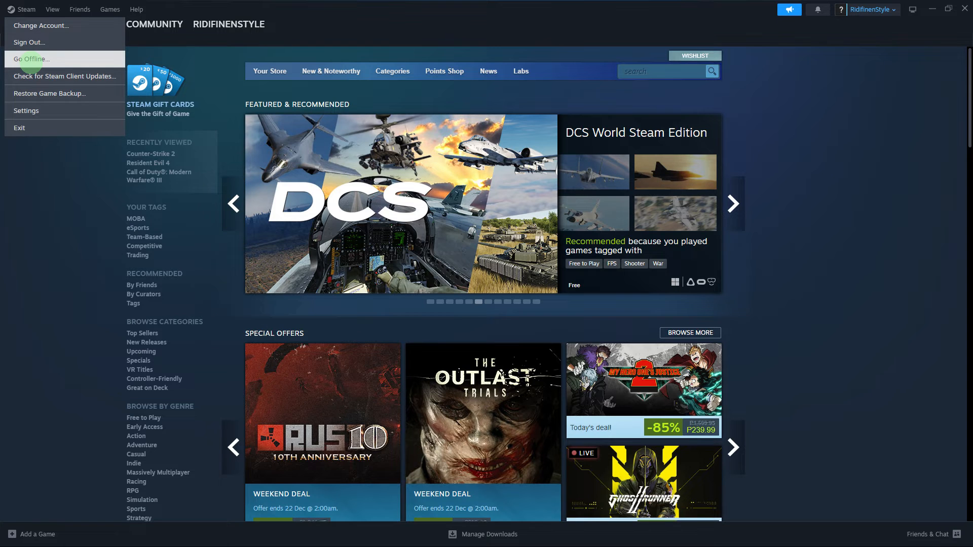
left_click(33, 59)
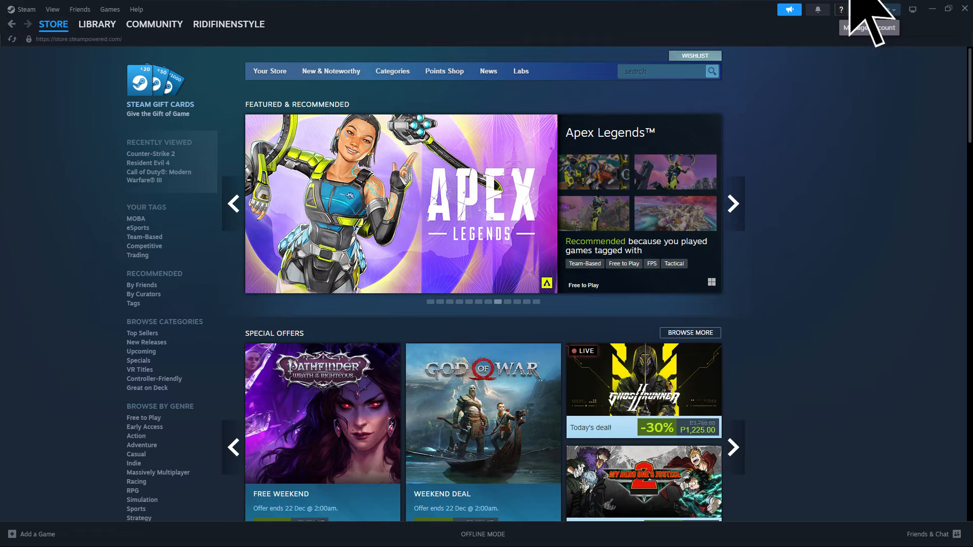
Launch Unturned from the Library to bring up its launch options.
left_click(97, 23)
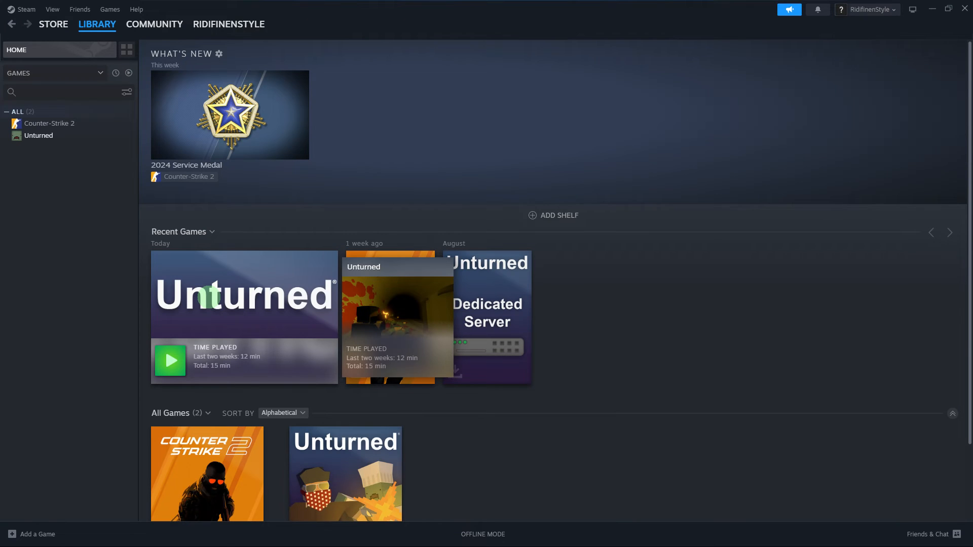
mouse_move(242, 323)
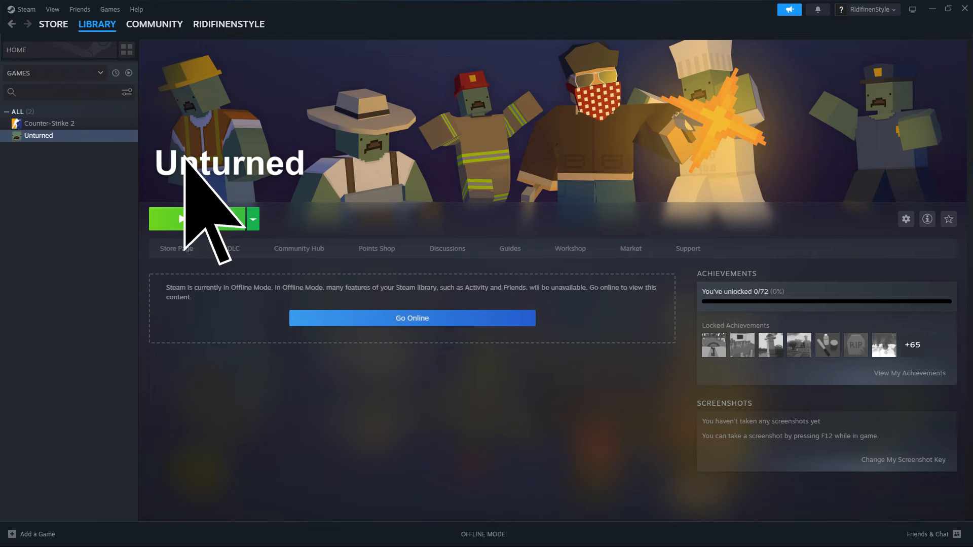
left_click(198, 219)
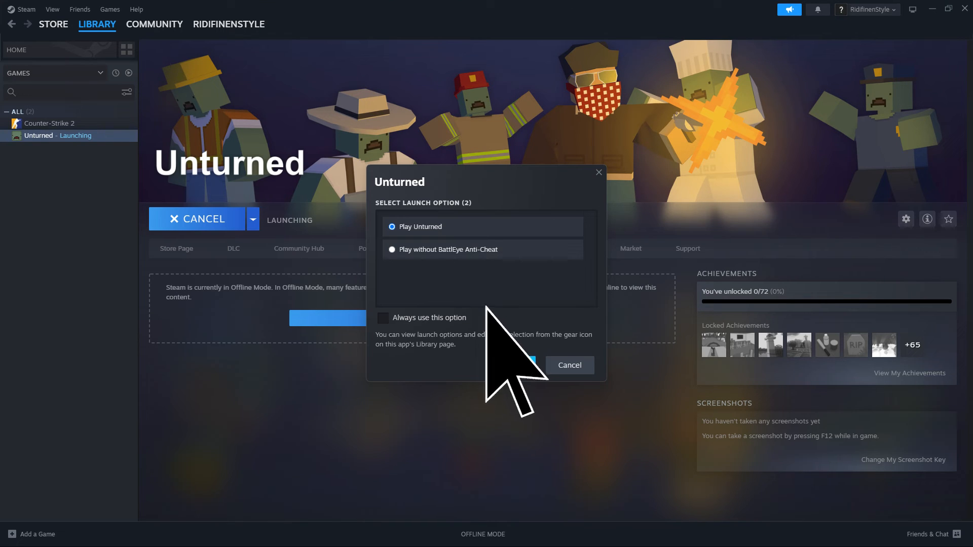